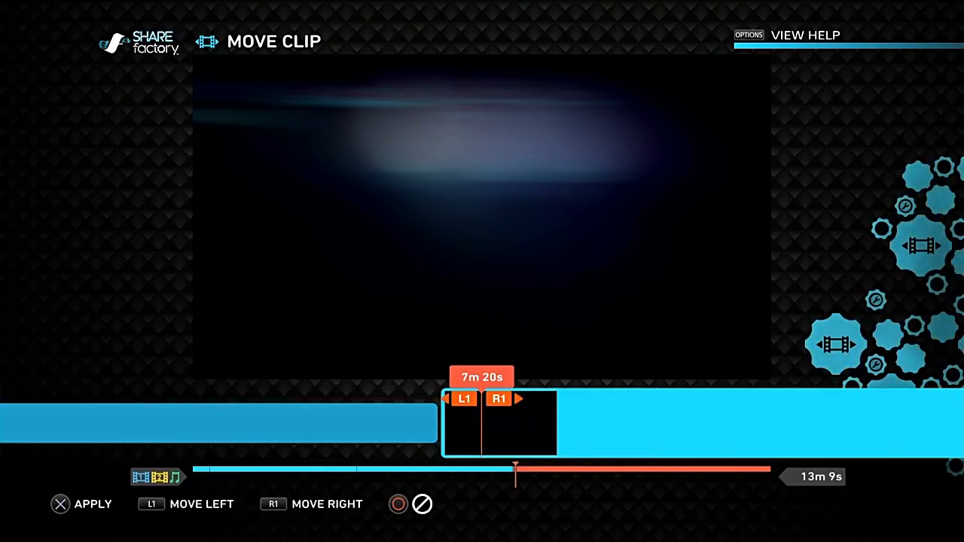
Step: Reposition the clip, delete the dark clip, and confirm the trim to the 3m 39s–5m 51s stretch
click(60, 503)
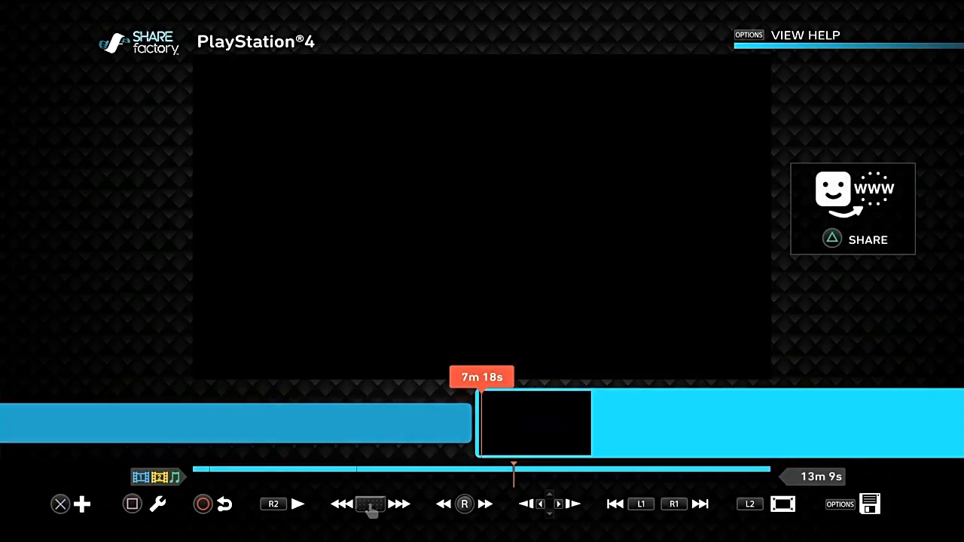
click(157, 503)
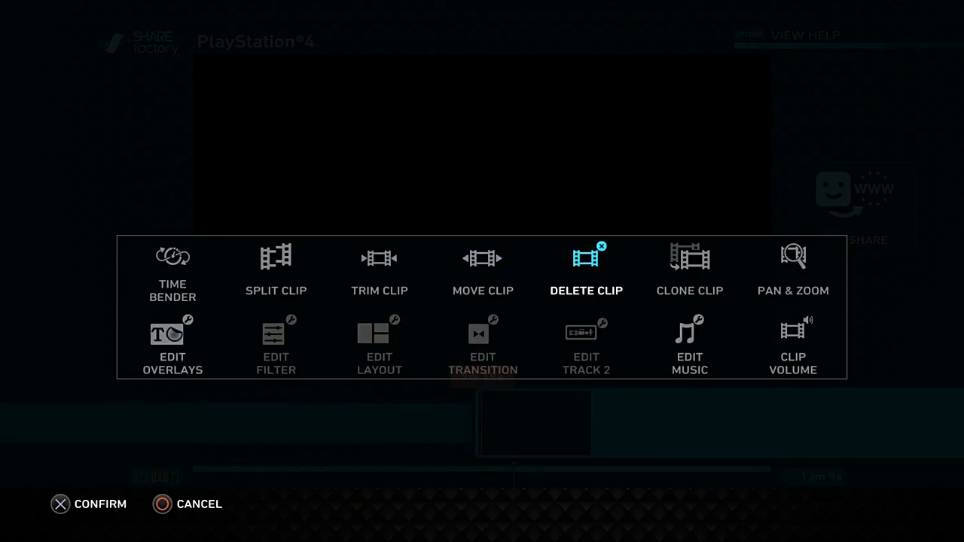
click(380, 271)
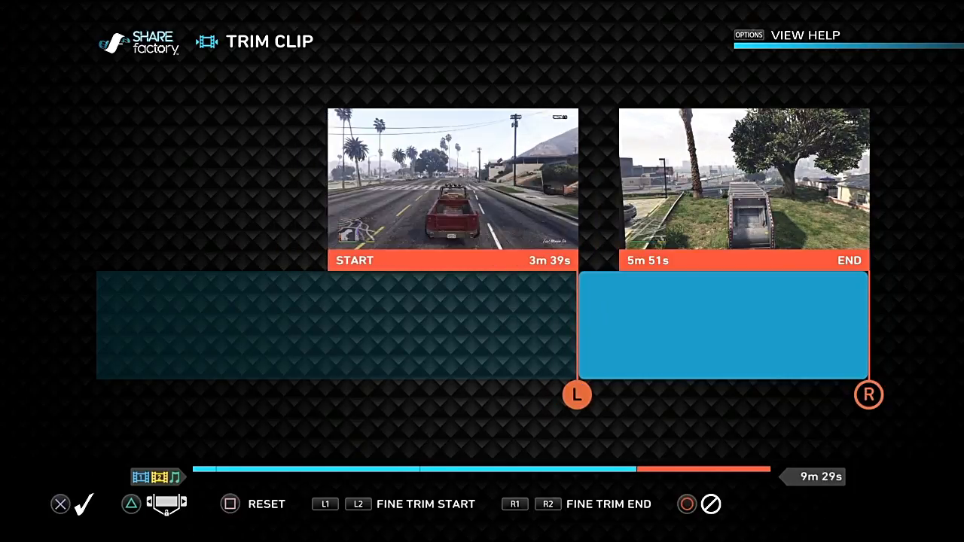
key(R2)
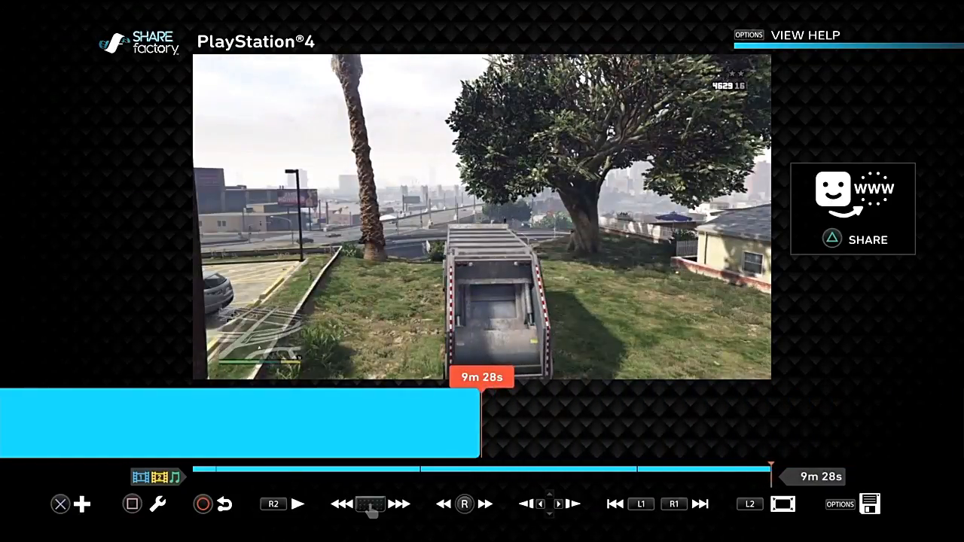
Step: Add the 2m 55s mission-passed Grand Theft Auto V clip from the Choose Clips grid
click(81, 503)
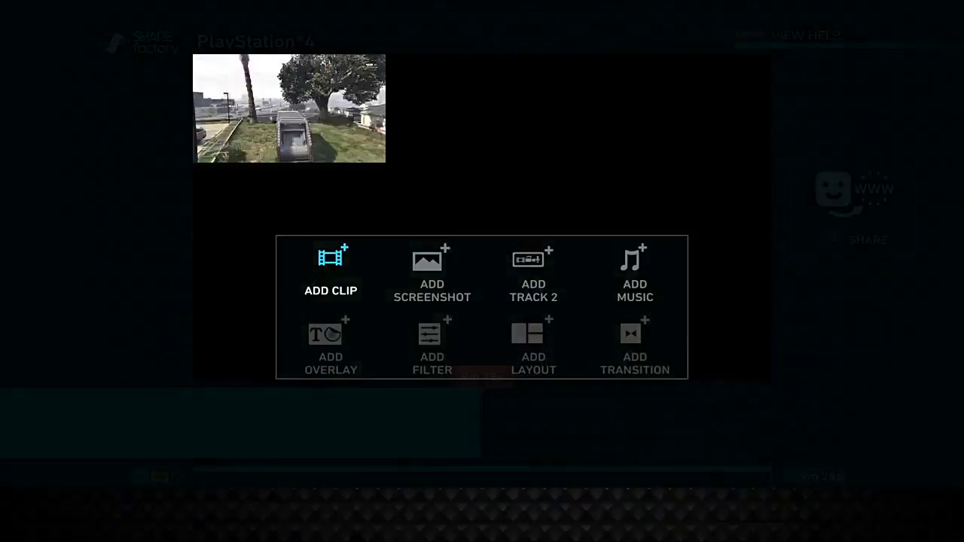
click(332, 274)
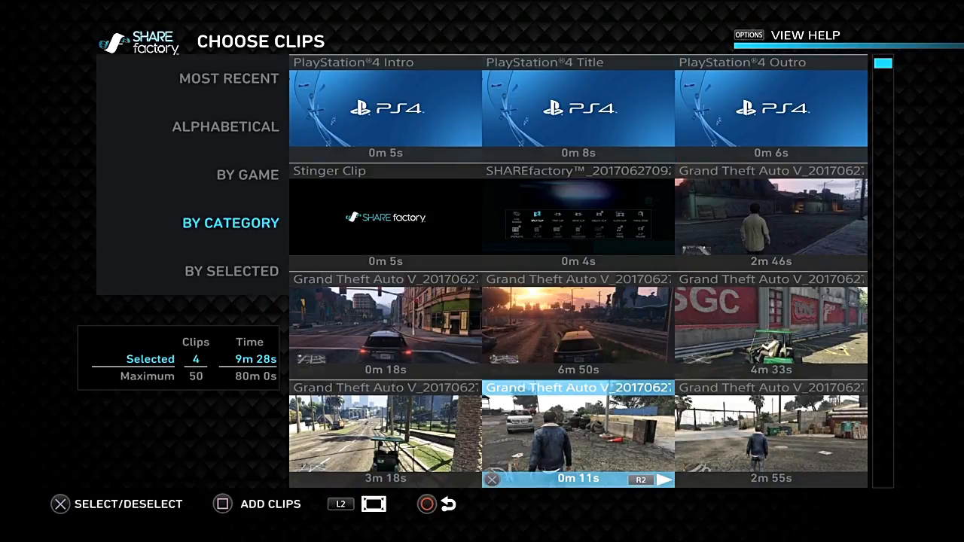
scroll(down, 3)
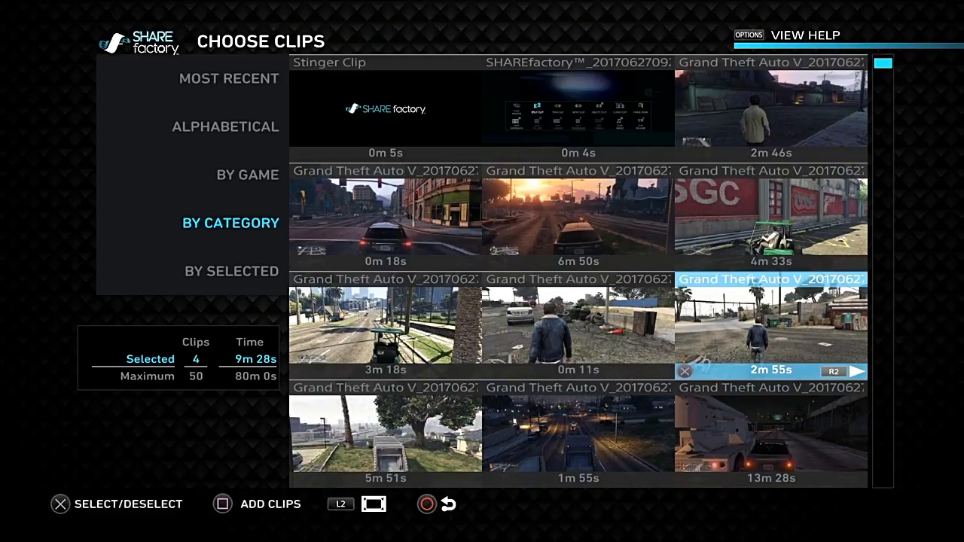
click(772, 326)
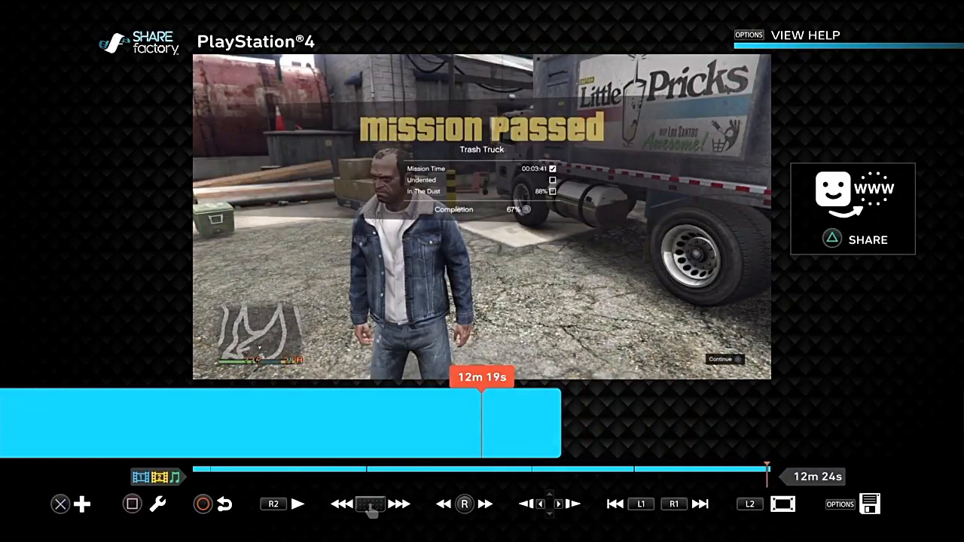
Step: Cancel the clip edit menu and bring up the Add menu again
click(157, 504)
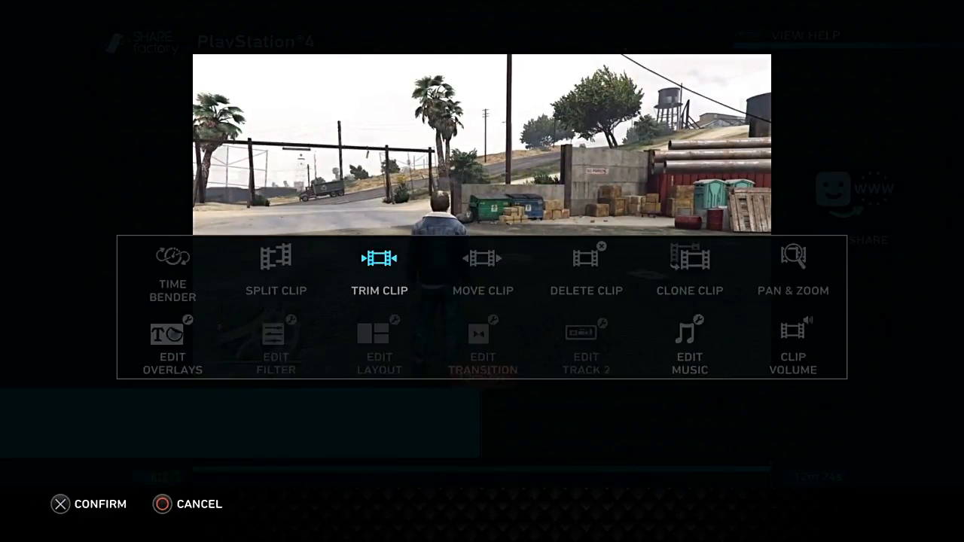
click(380, 268)
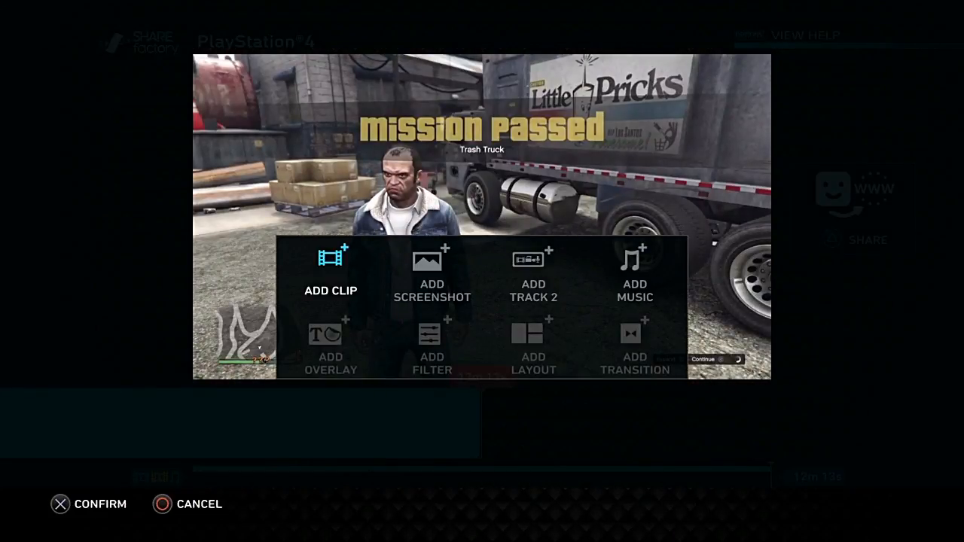
Step: Add the 3m 18s Grand Theft Auto V clip and move its start point later in Trim Clip
click(331, 271)
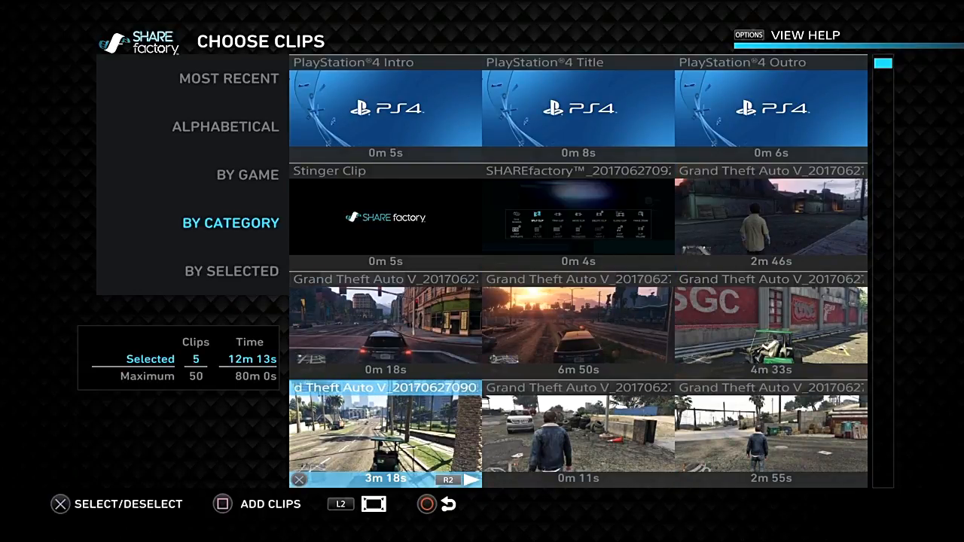
click(386, 430)
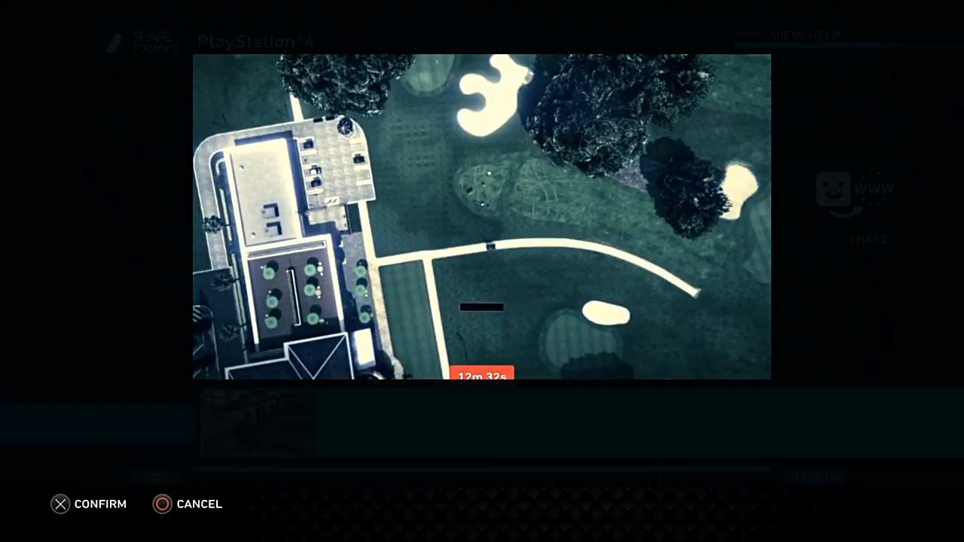
click(61, 503)
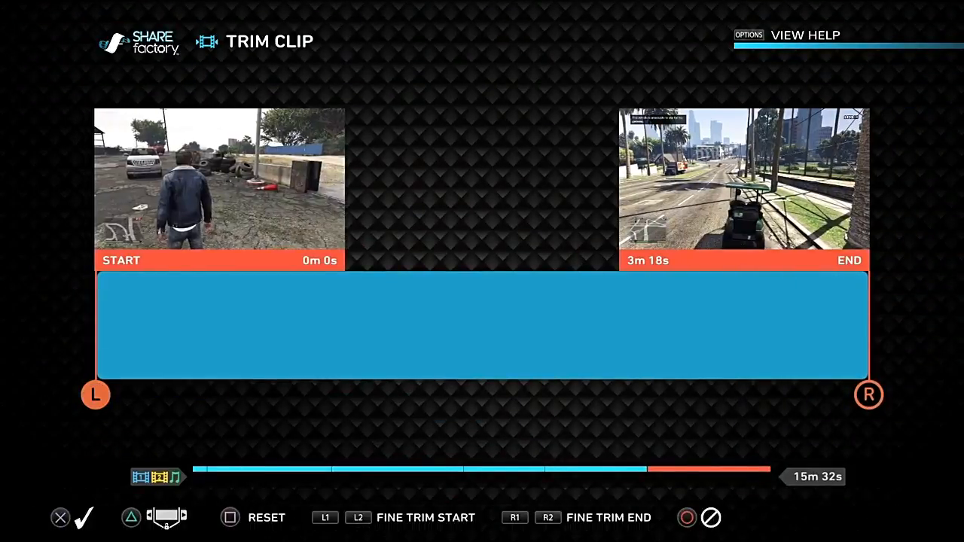
drag(97, 395, 229, 395)
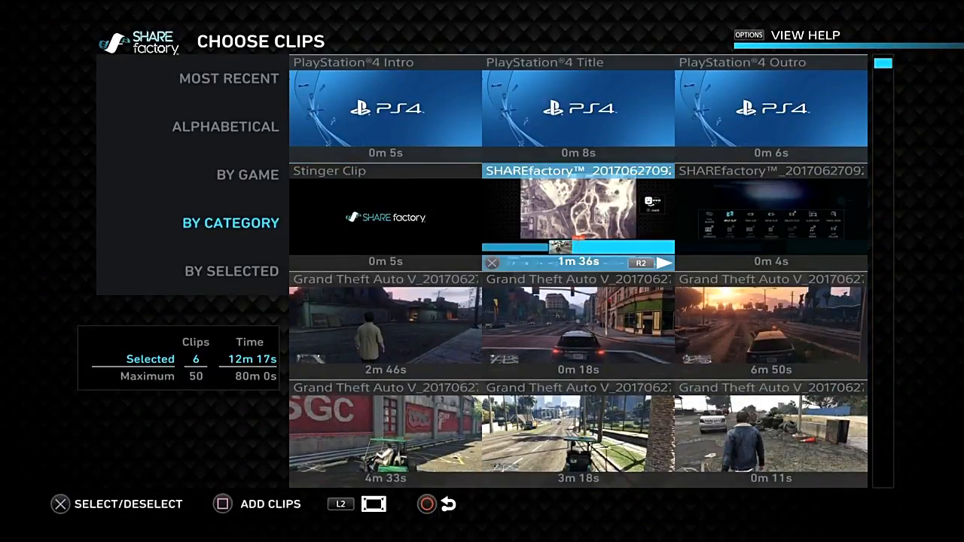
Step: Add the chosen clips, then pull the golf-cart clip's start and end handles inward
click(385, 434)
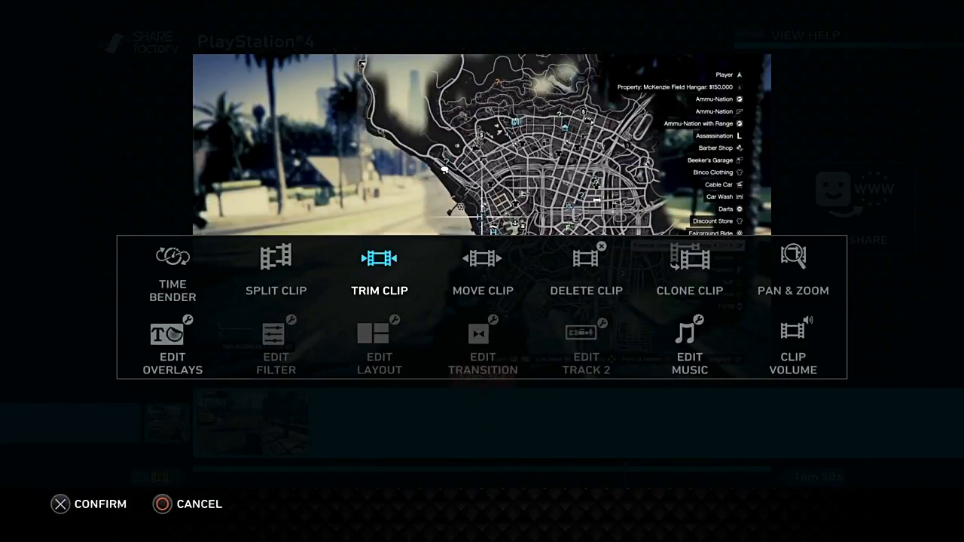
click(380, 259)
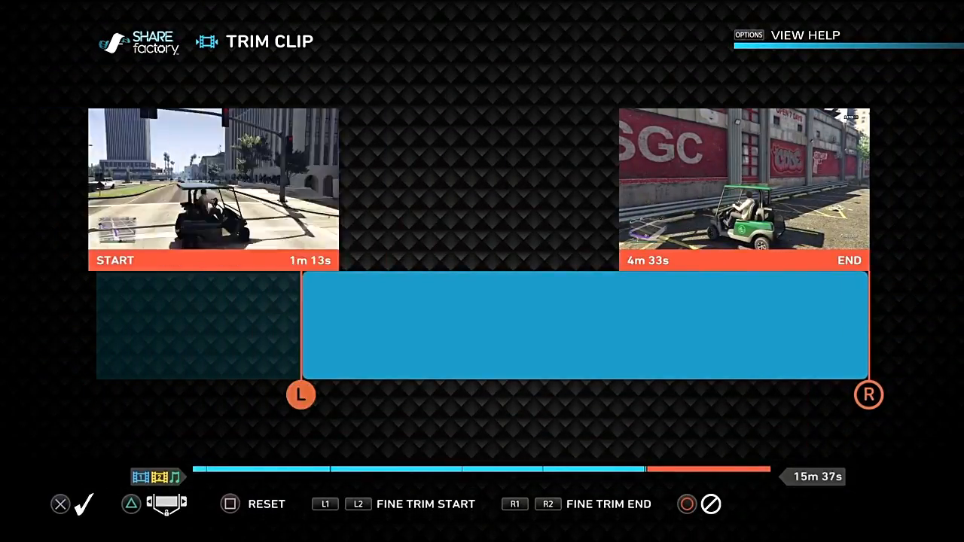
drag(302, 395, 534, 395)
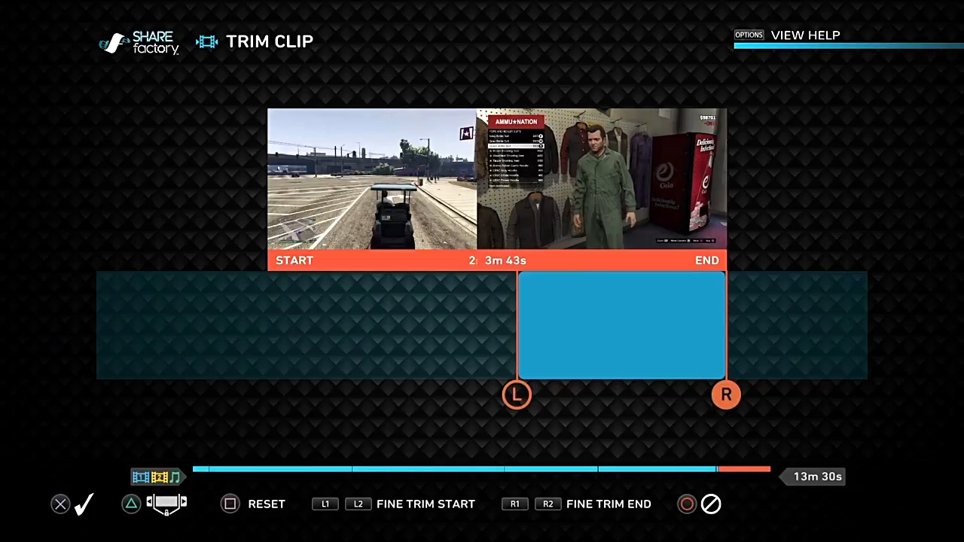
drag(726, 395, 772, 395)
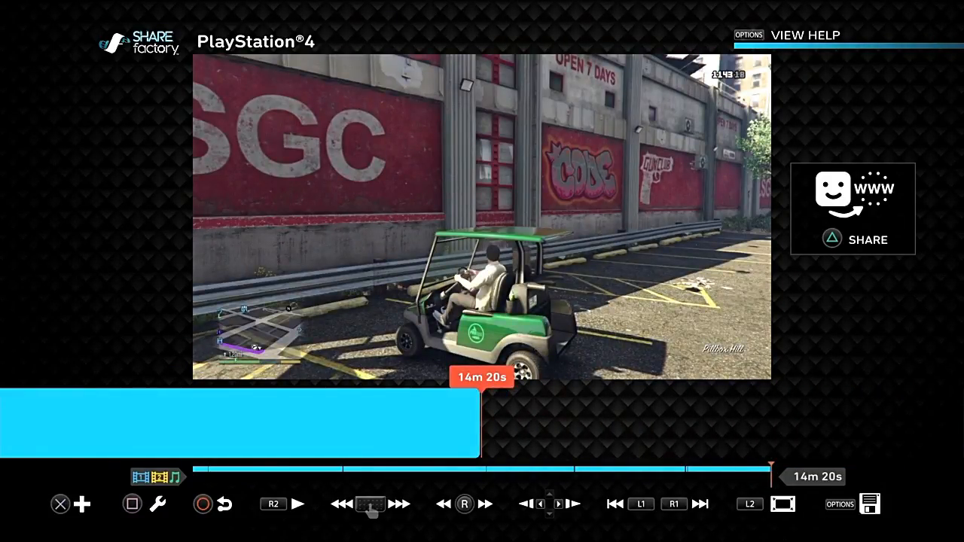
Step: Add the 6m 50s clip and trim it to roughly 2m 47s–4m 42s
click(81, 504)
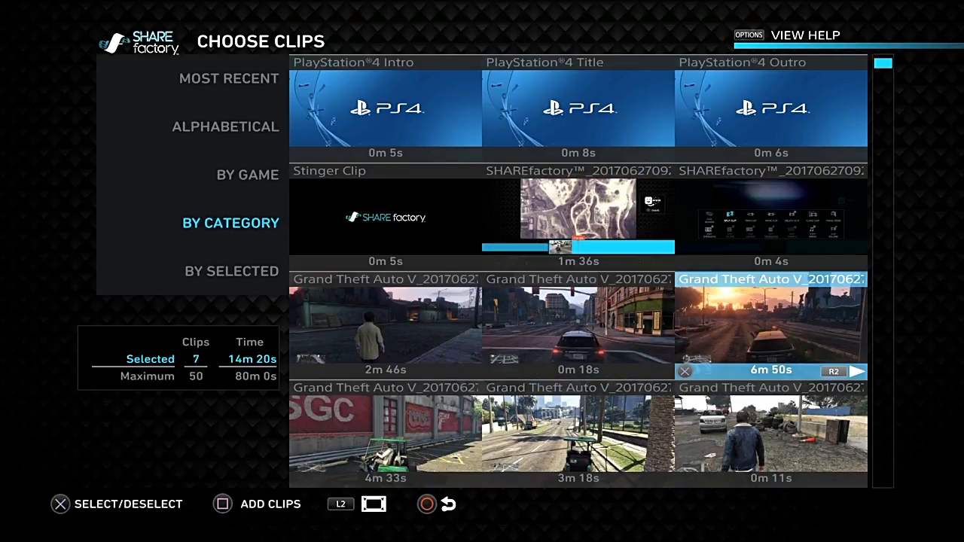
click(270, 503)
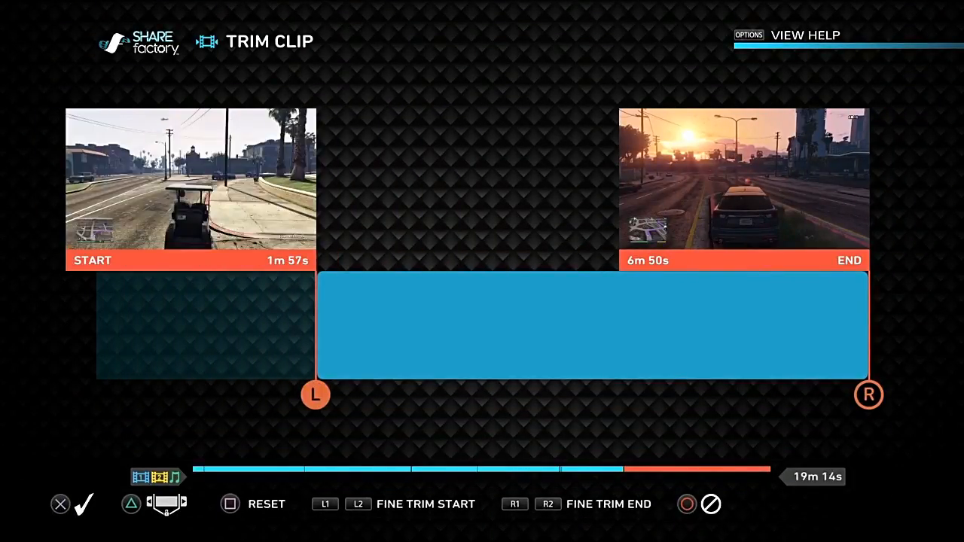
drag(317, 395, 504, 395)
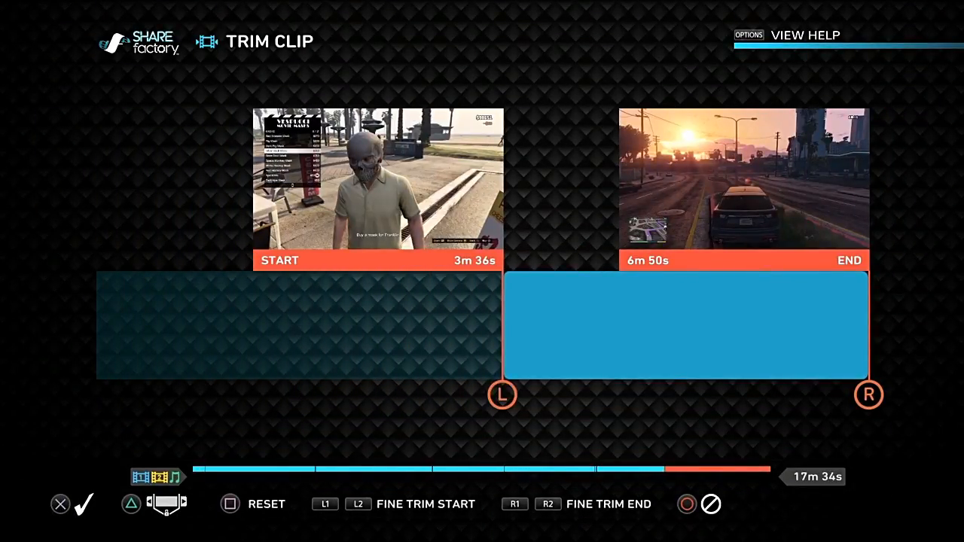
drag(503, 395, 410, 395)
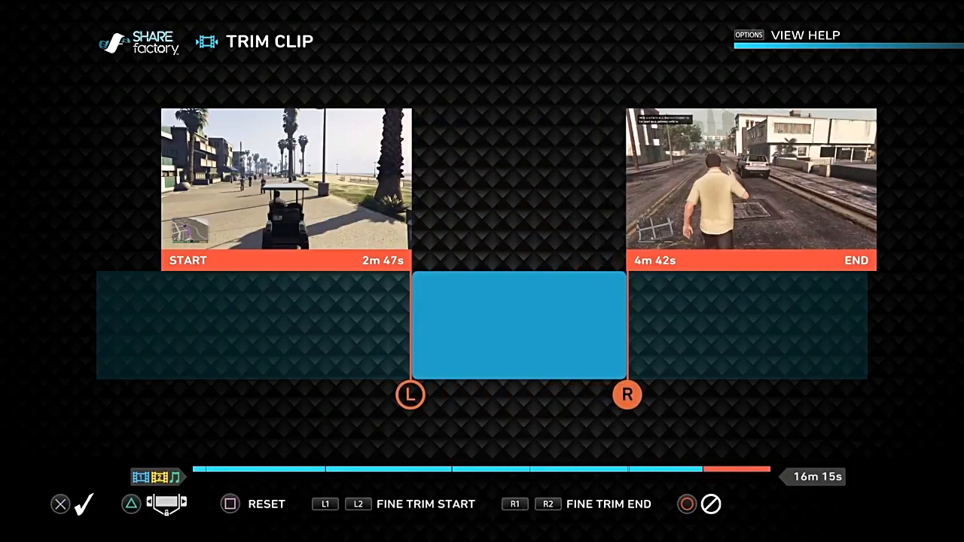
drag(627, 395, 669, 395)
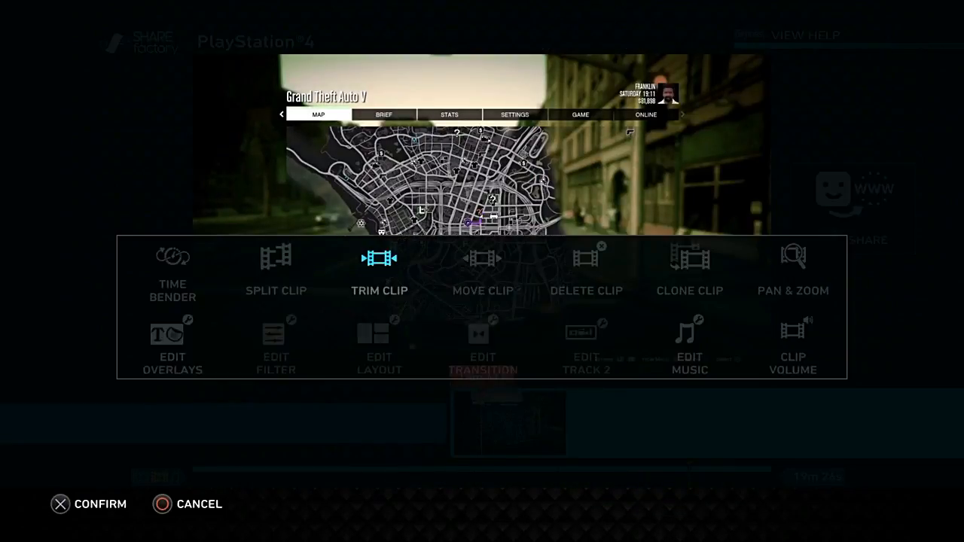
Step: Trim the 2m 46s city-driving clip so it runs from 1m 29s to 2m 25s
click(380, 271)
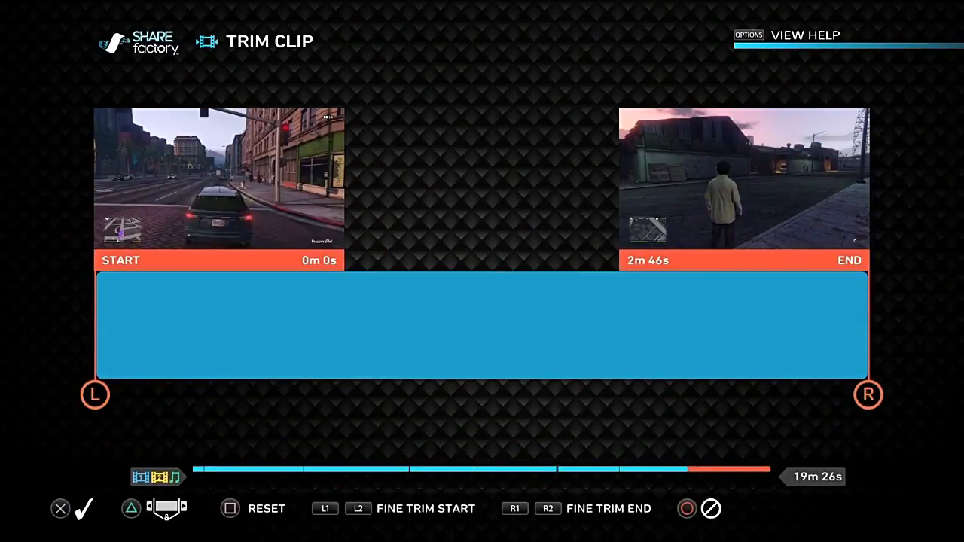
drag(96, 395, 259, 395)
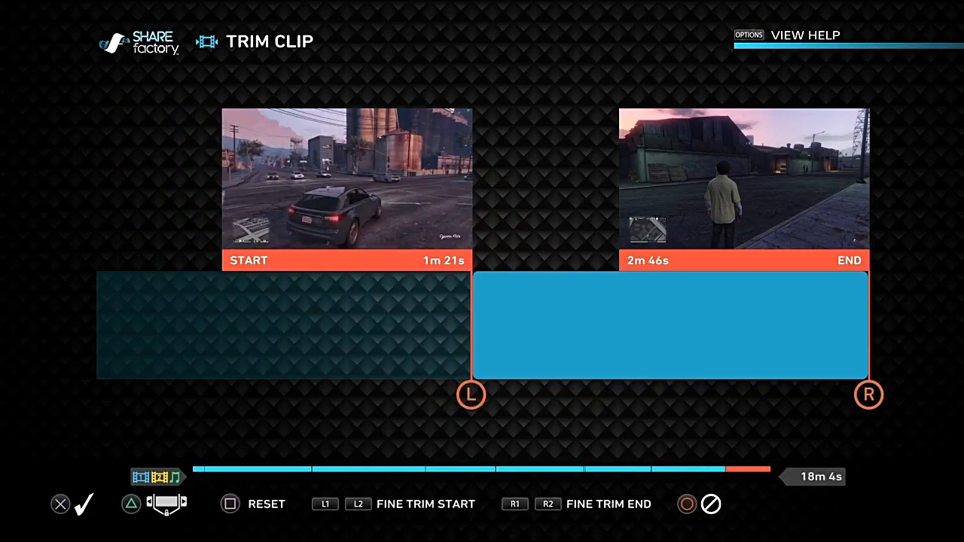
drag(470, 395, 506, 395)
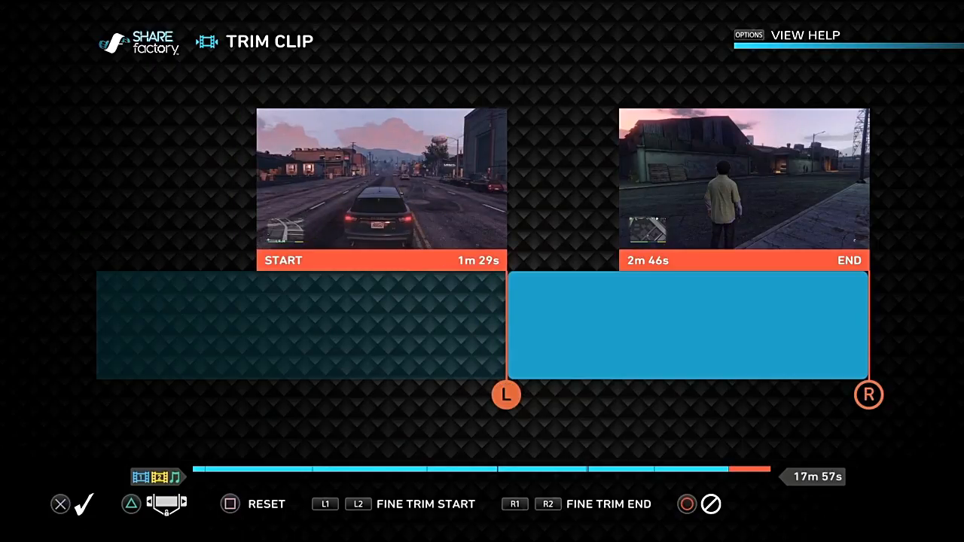
drag(868, 394, 627, 394)
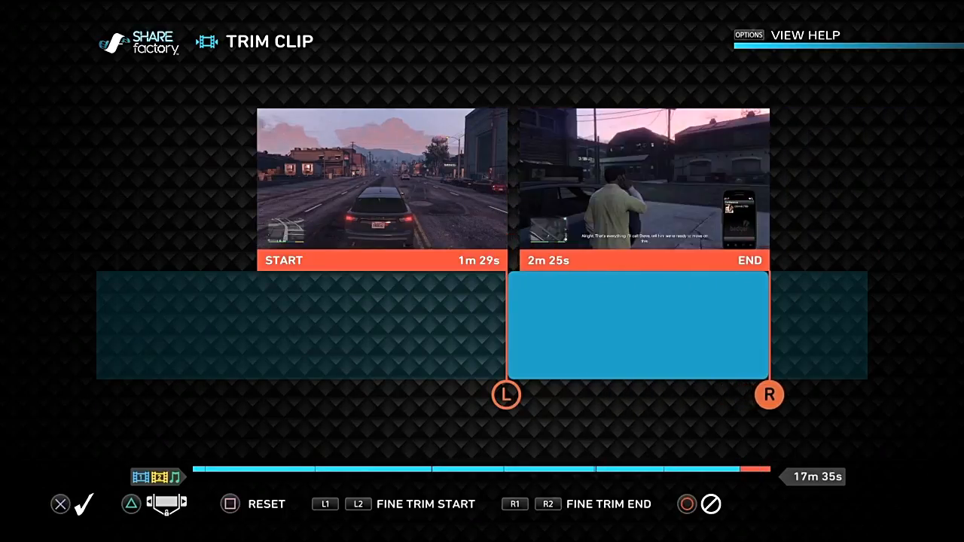
drag(769, 394, 868, 395)
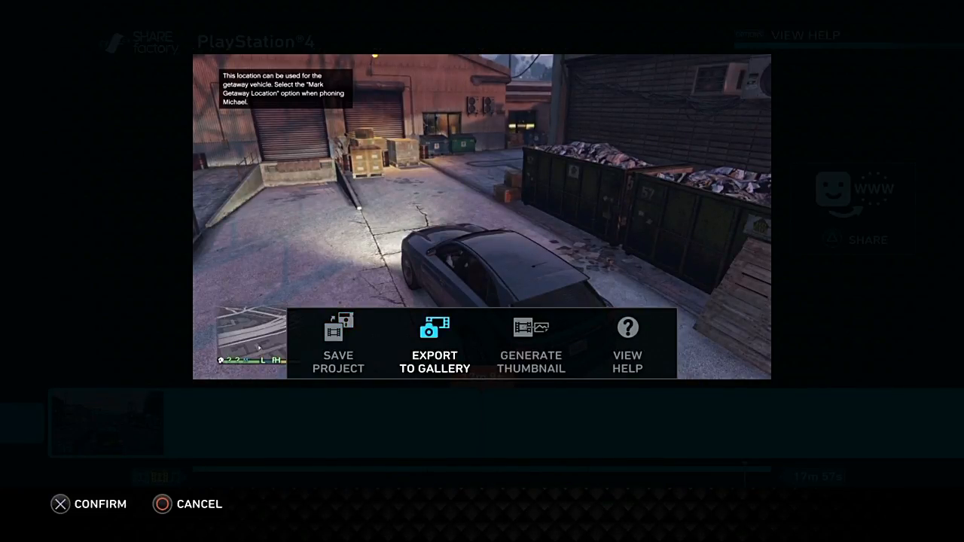
Step: Save the project and dismiss the saved confirmation
click(434, 344)
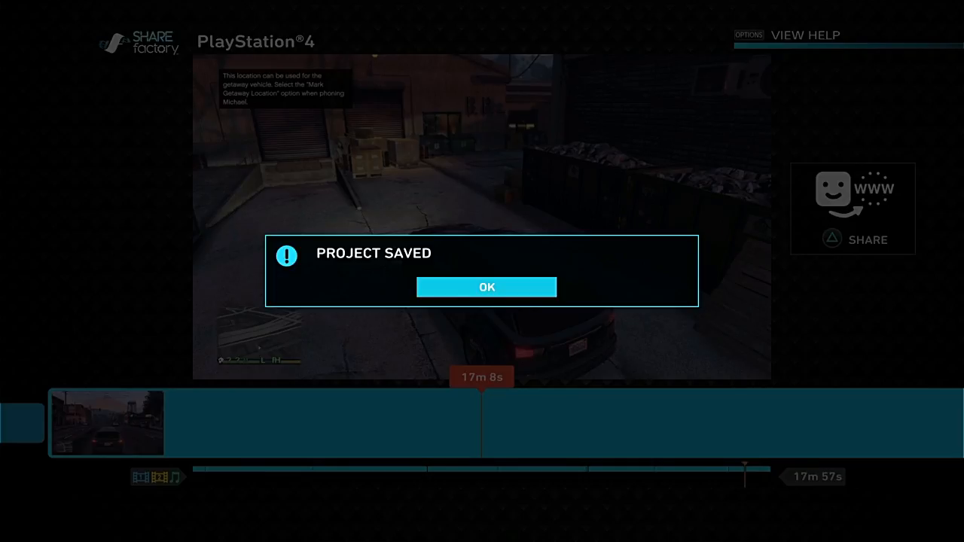
click(485, 286)
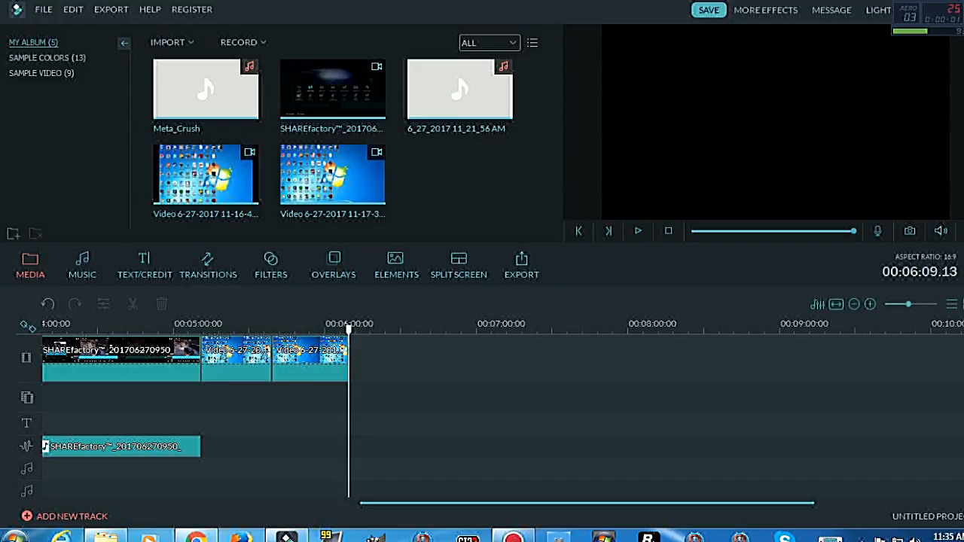
Step: Start a new project via File > New Project, discarding the unsaved previous one
click(42, 9)
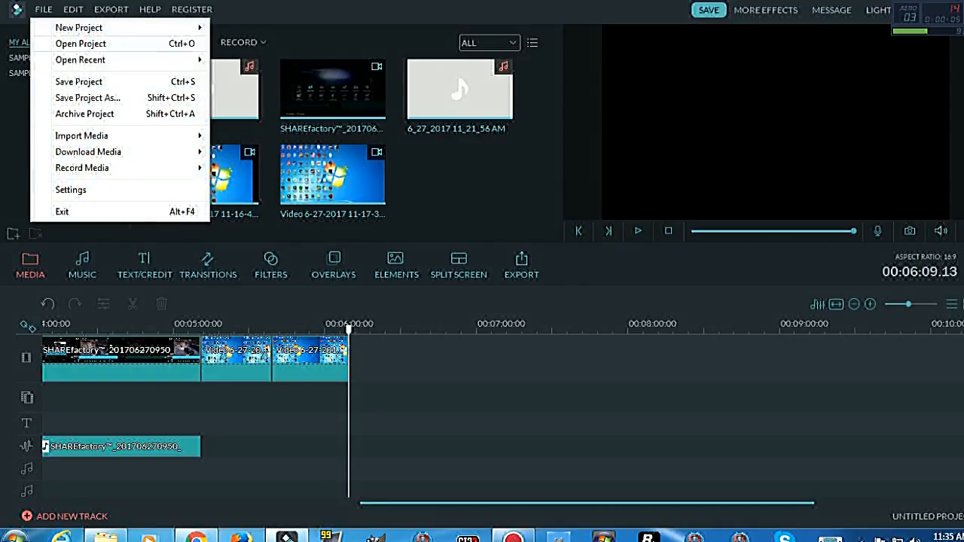
click(79, 27)
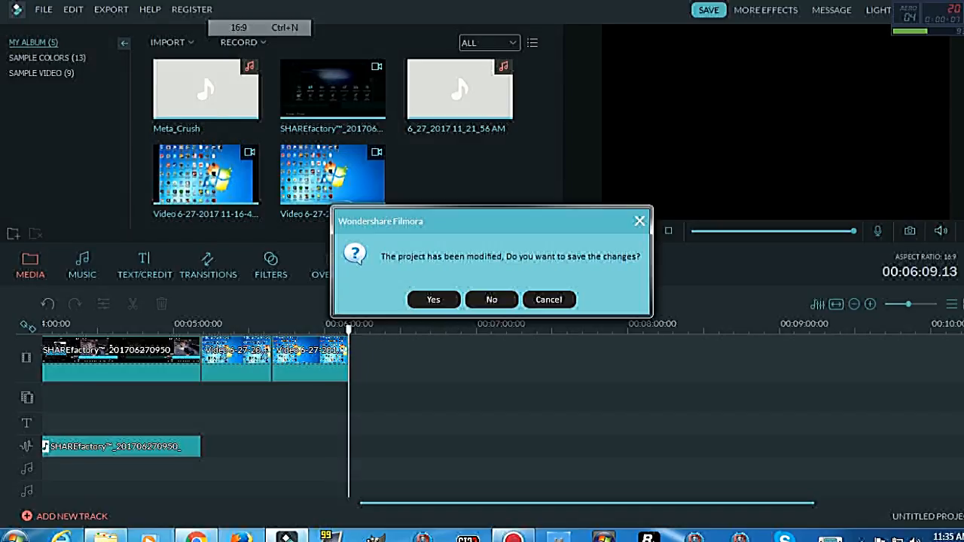
click(491, 298)
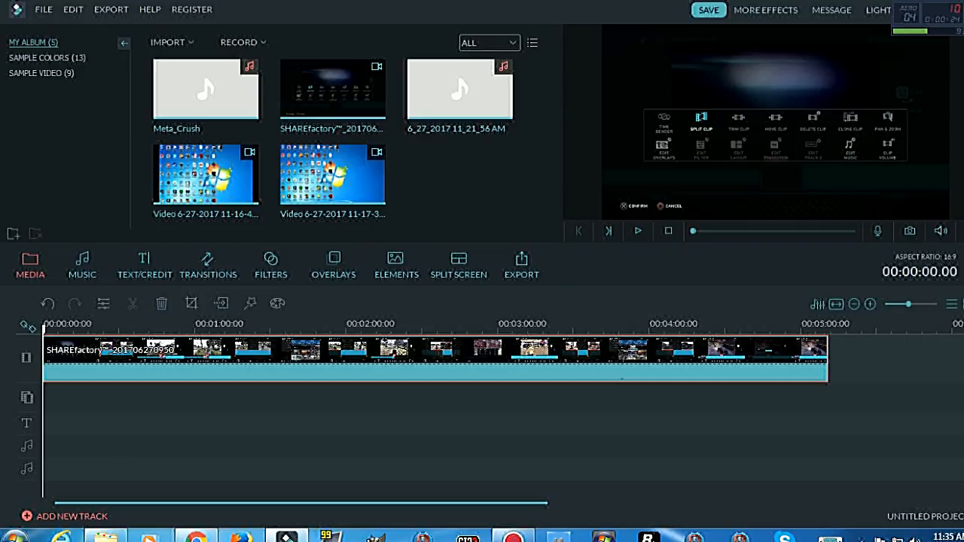
Step: Place the desktop recording after the gameplay clip and the Meta_Crush music on an audio track
click(738, 129)
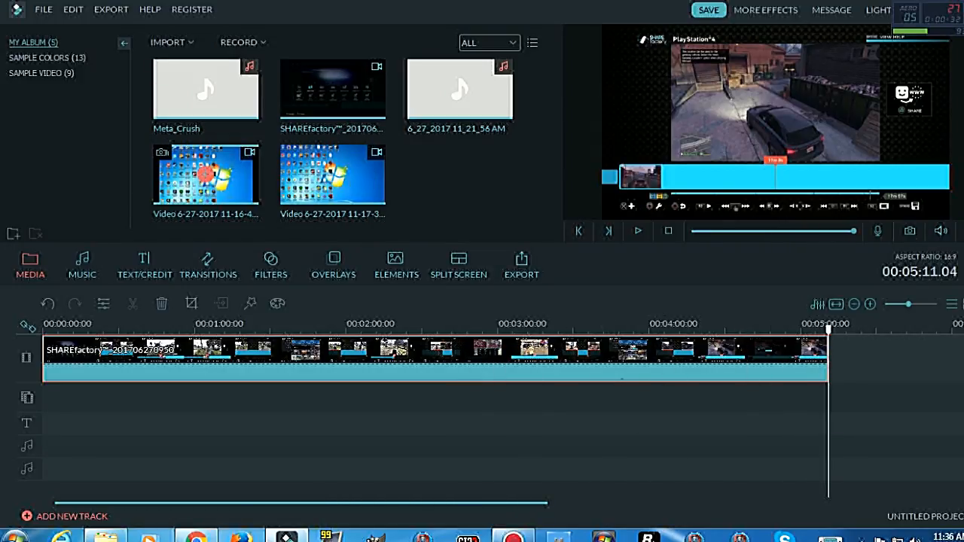
drag(331, 173, 862, 358)
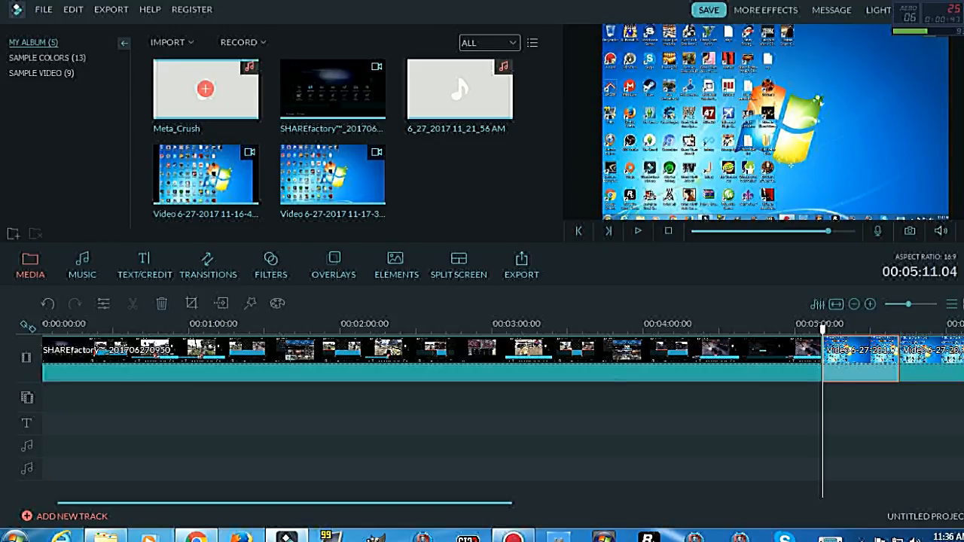
mouse_move(205, 89)
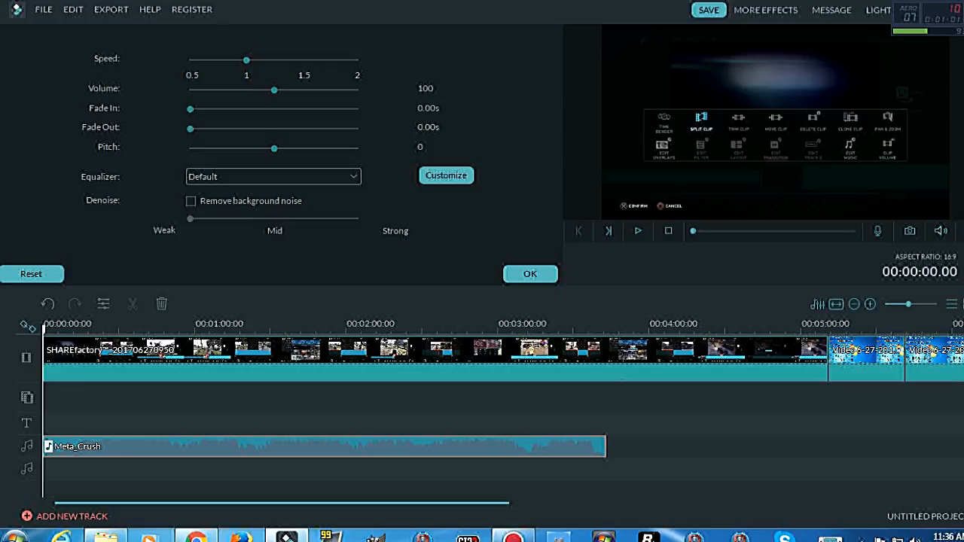
drag(274, 89, 192, 89)
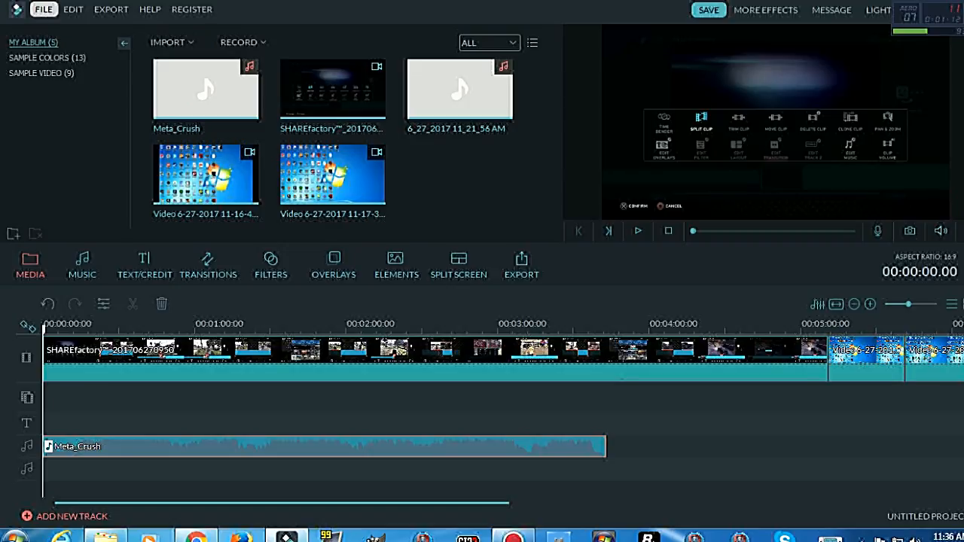
click(42, 9)
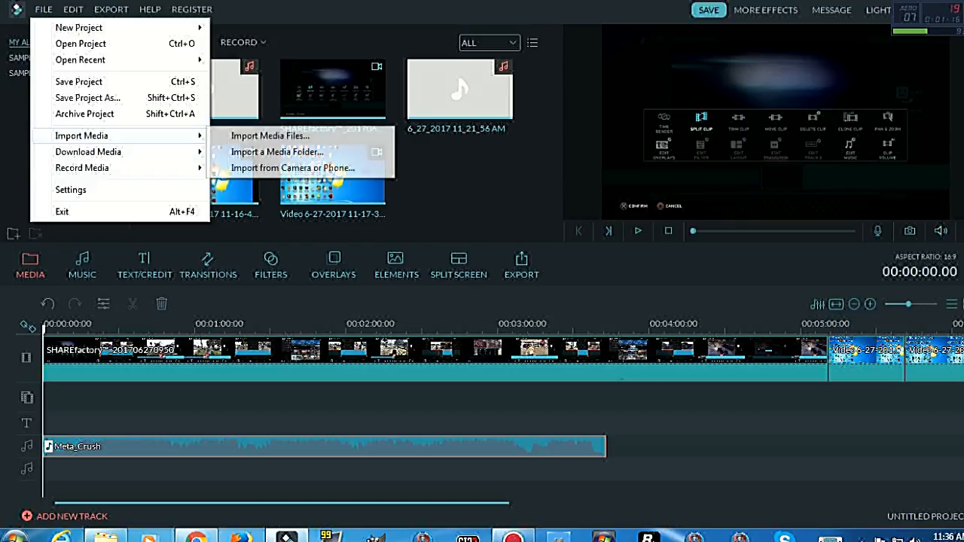
click(270, 136)
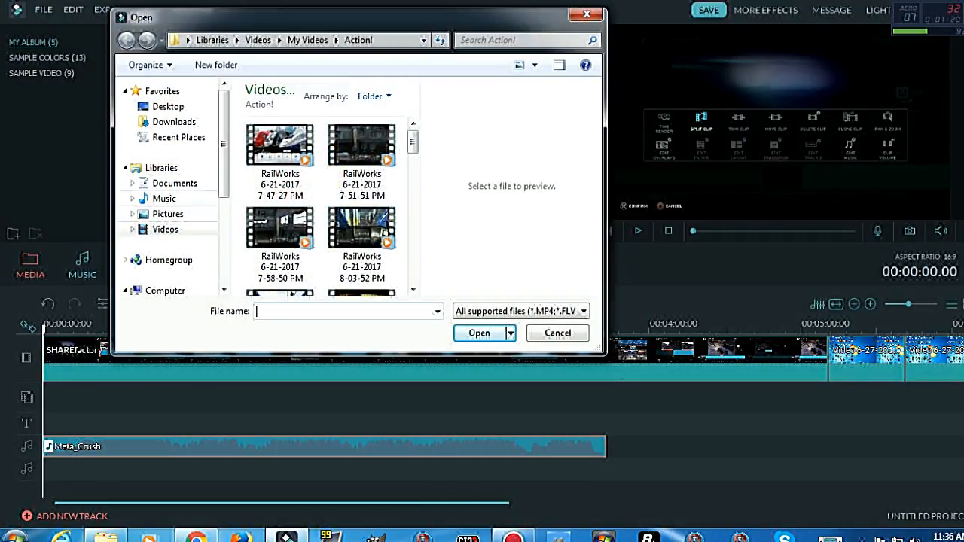
click(163, 199)
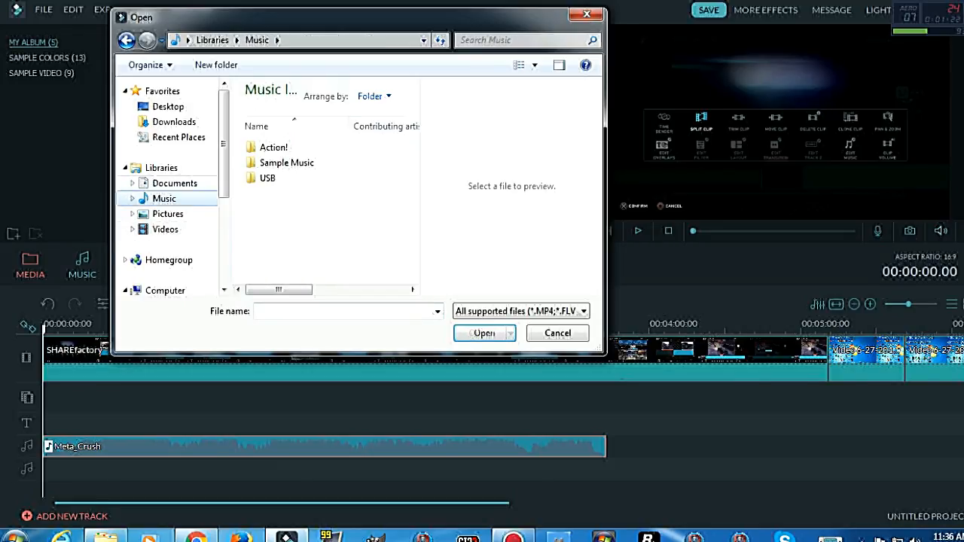
double_click(268, 178)
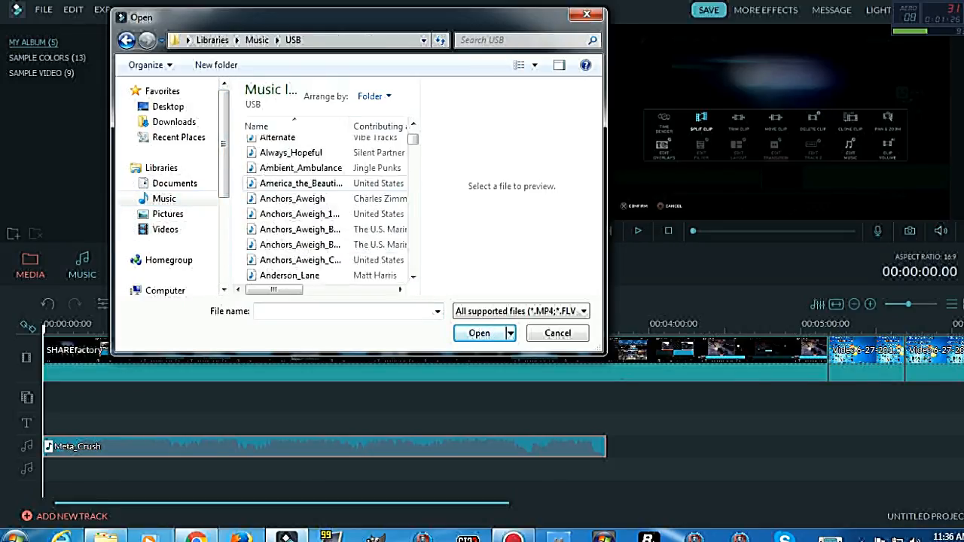
scroll(down, 3)
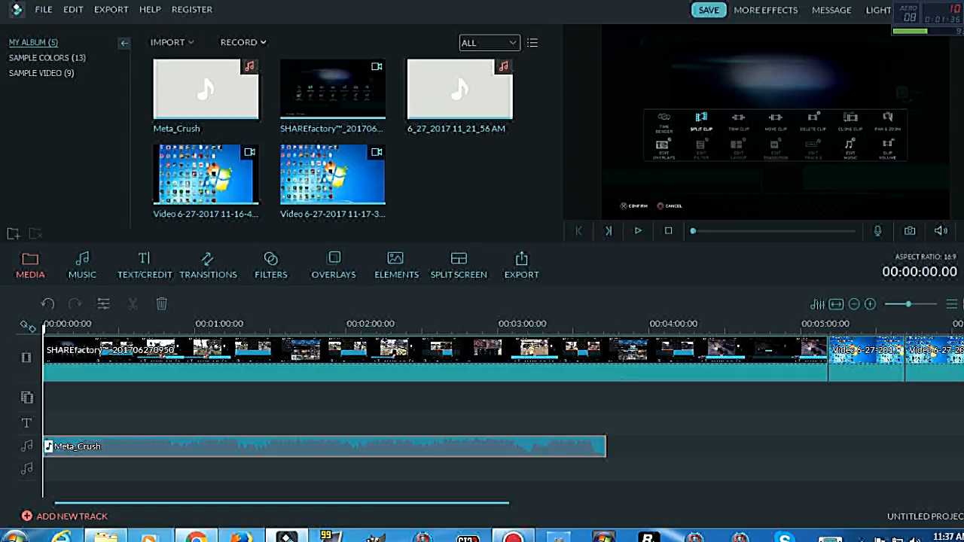
Step: Record a roughly 27-second voiceover from the headset microphone onto a new audio track above the music
click(240, 42)
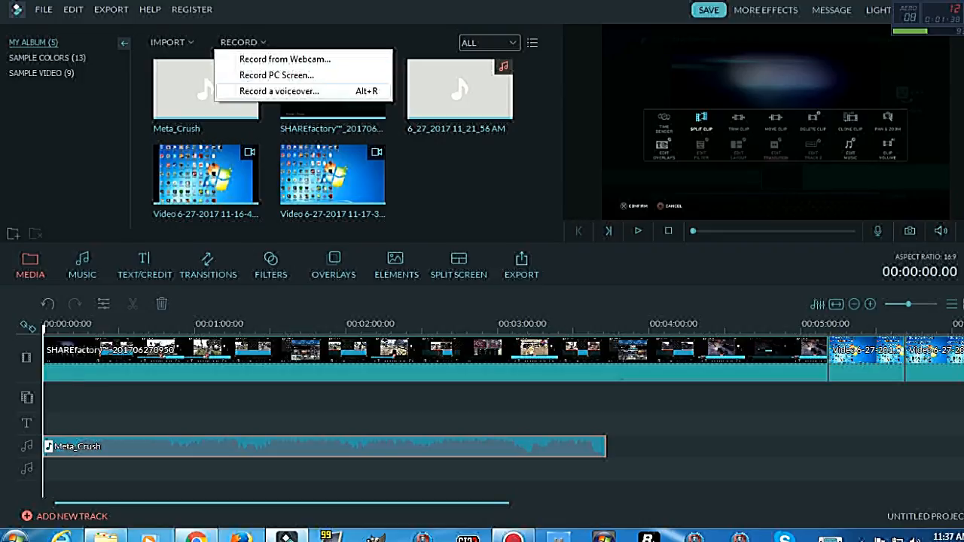
click(280, 90)
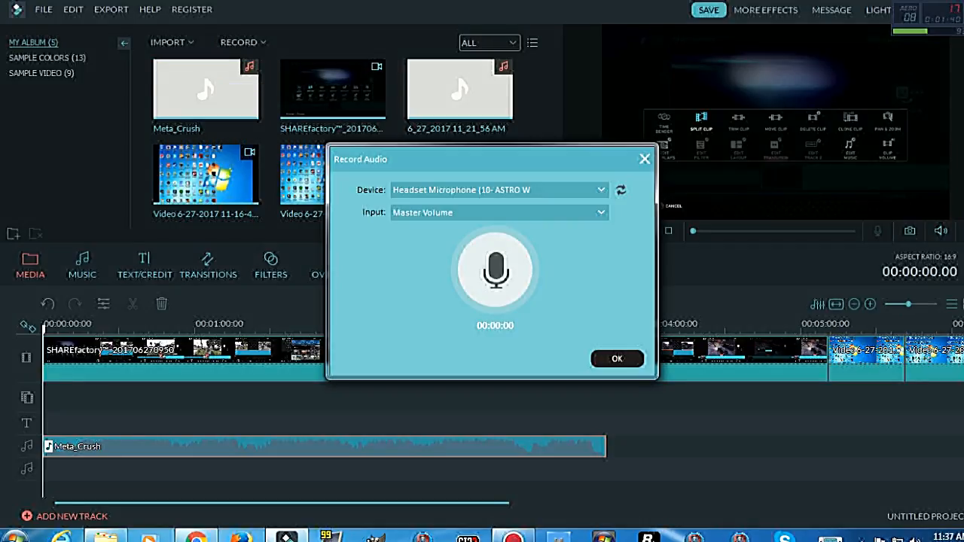
click(494, 270)
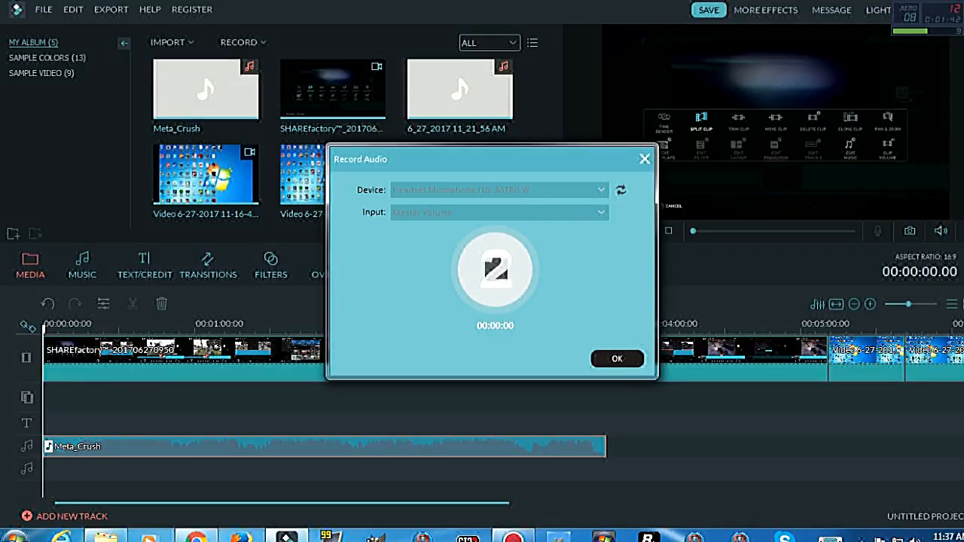
click(494, 269)
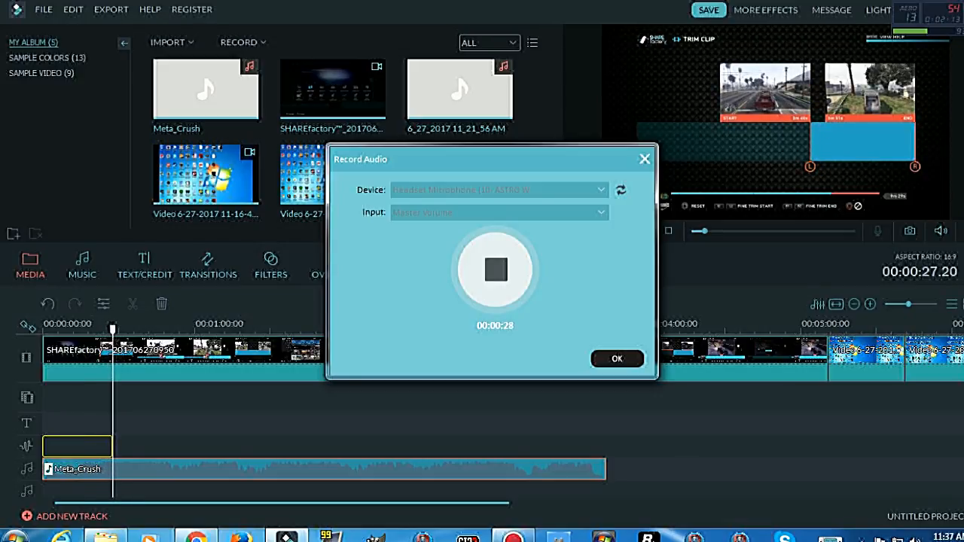
click(494, 269)
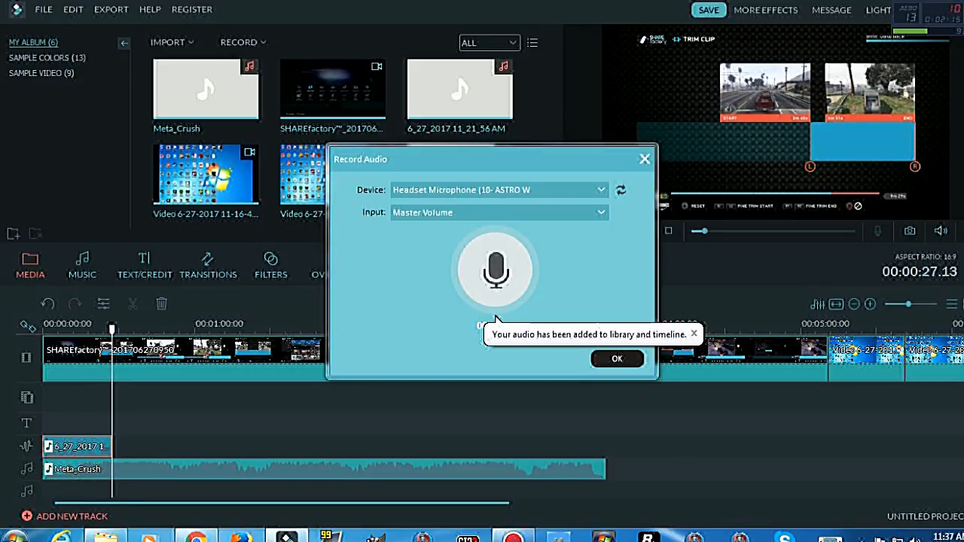
click(618, 358)
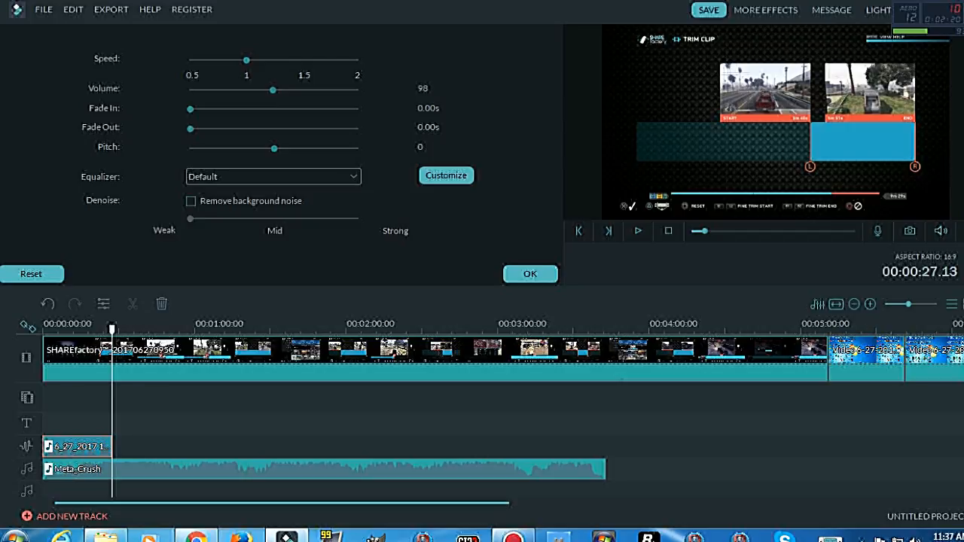
Step: Lower the voiceover volume to 59 and auto-enhance the gameplay clip
drag(272, 90, 239, 90)
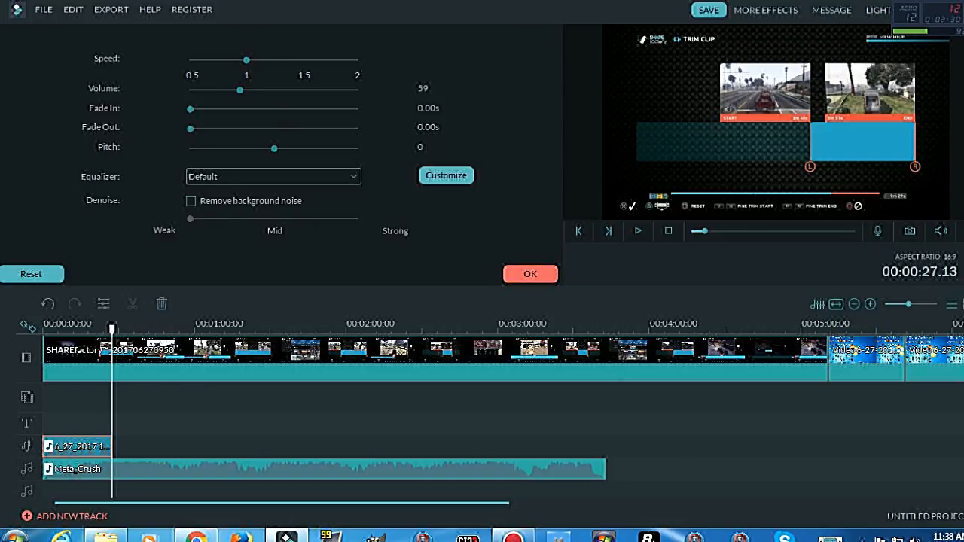
click(531, 274)
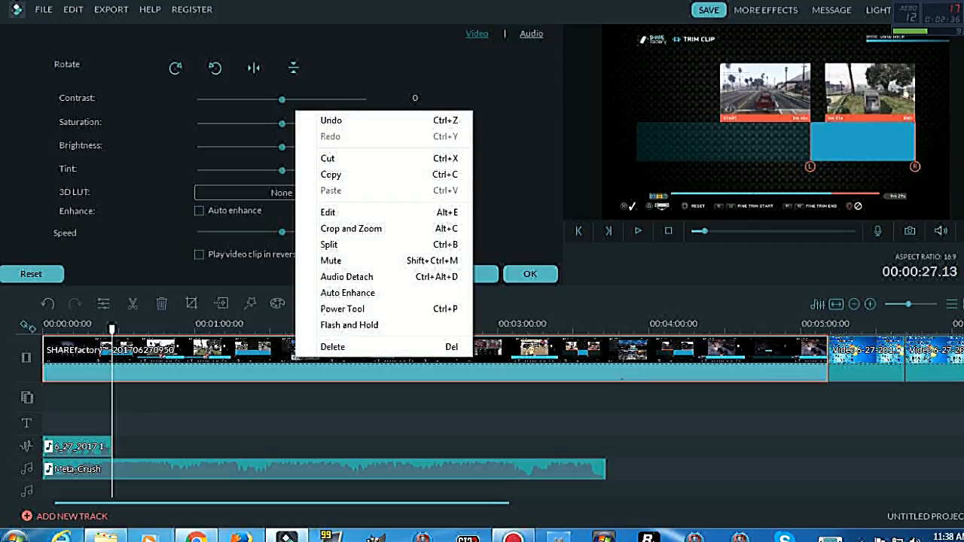
click(346, 292)
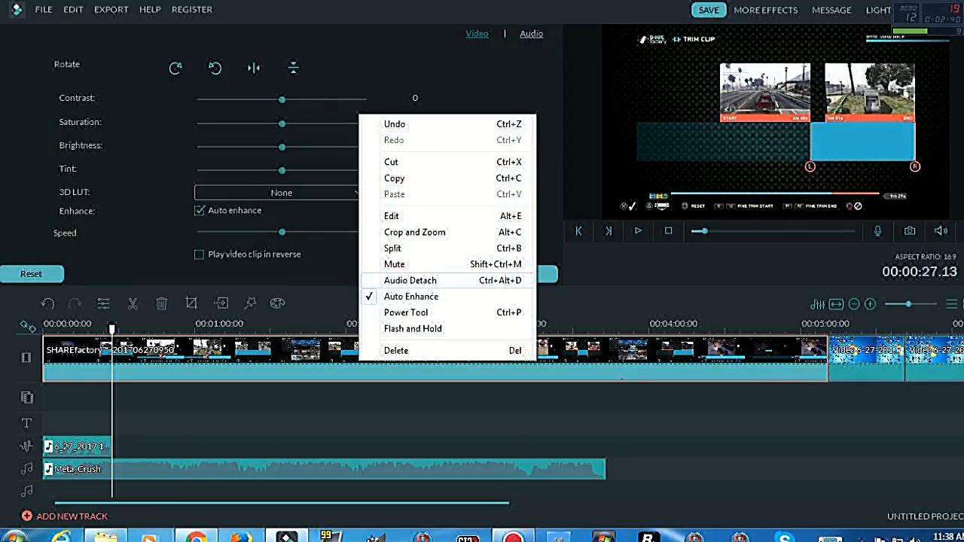
click(415, 232)
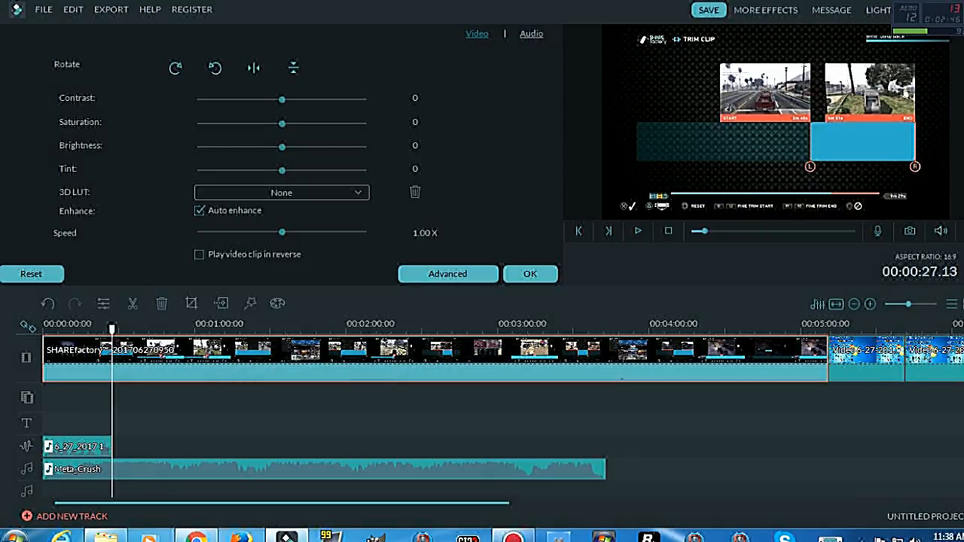
Step: Auto-enhance the desktop recording clip and bring up its Crop and Zoom settings
click(199, 211)
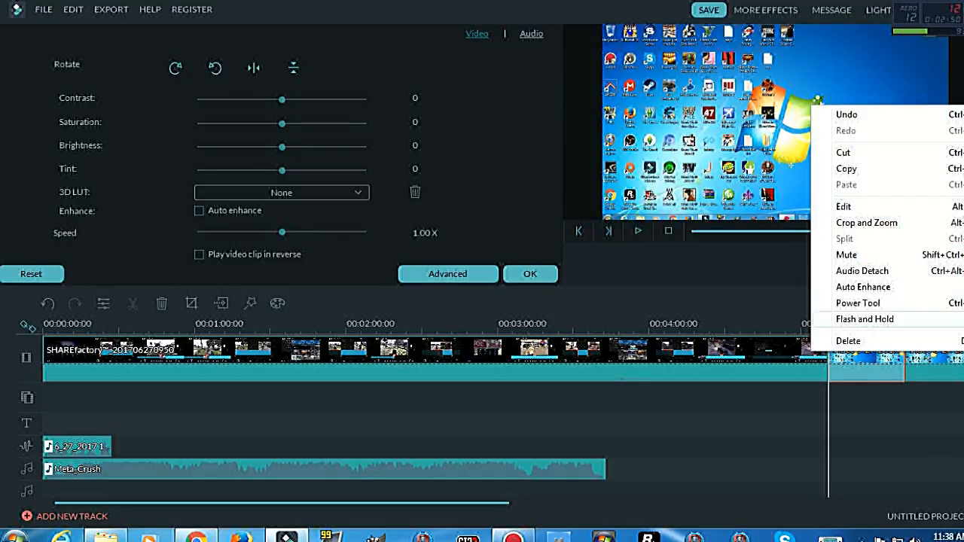
click(863, 286)
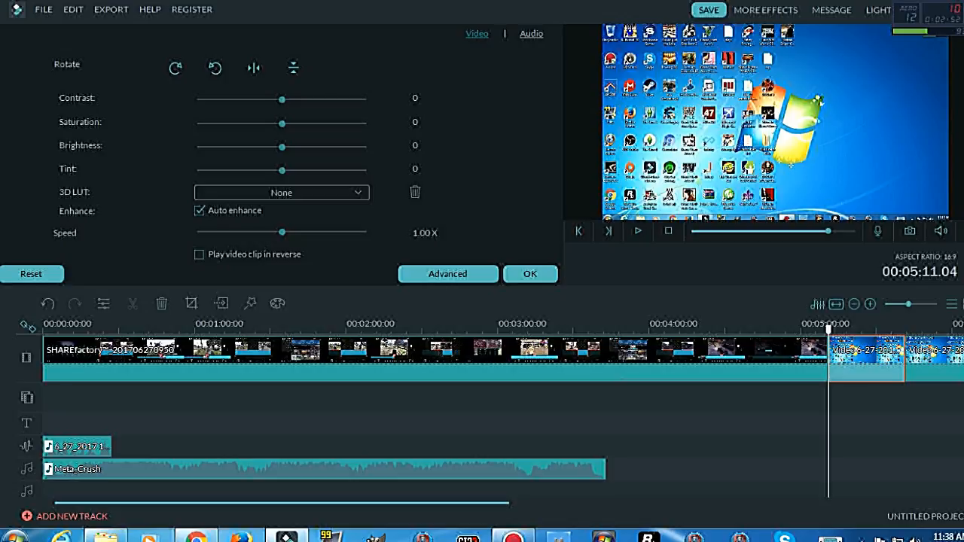
right_click(866, 359)
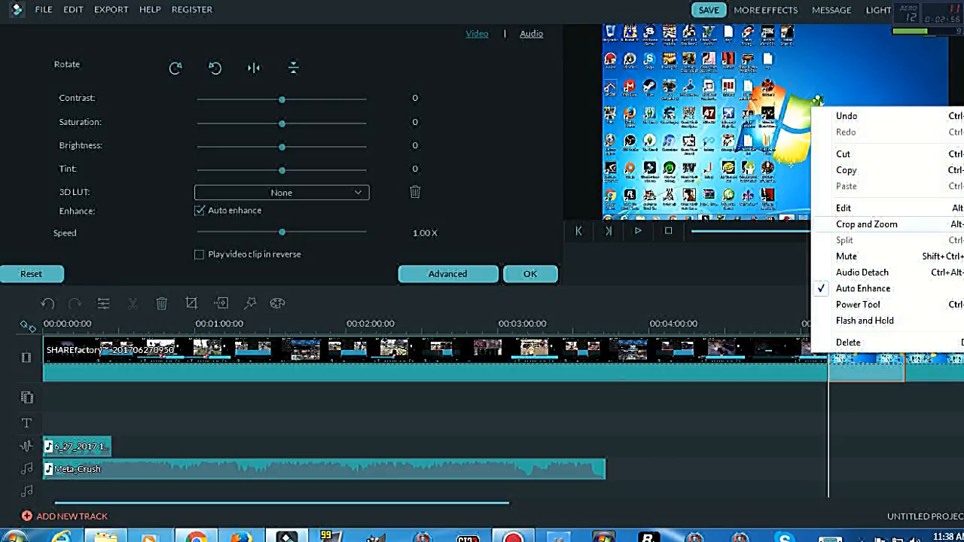
click(868, 223)
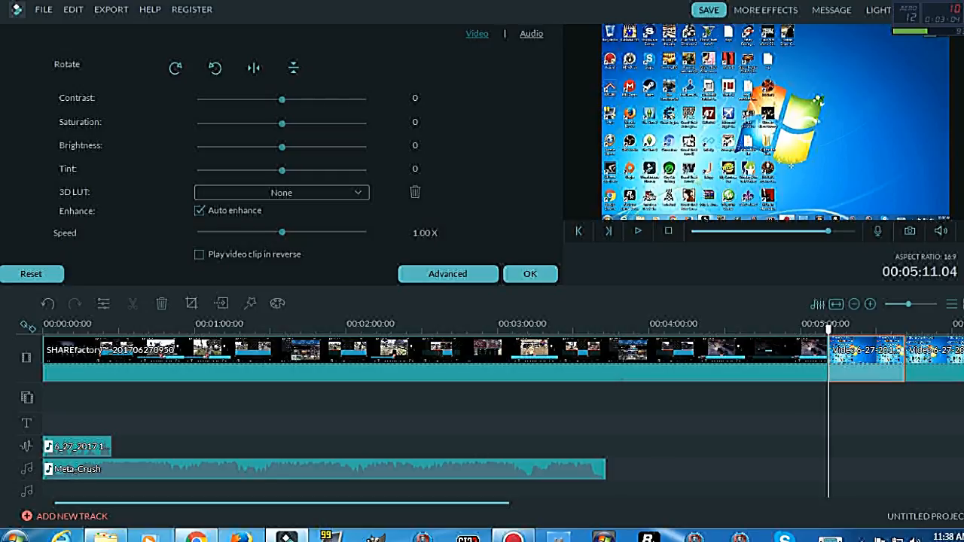
right_click(866, 359)
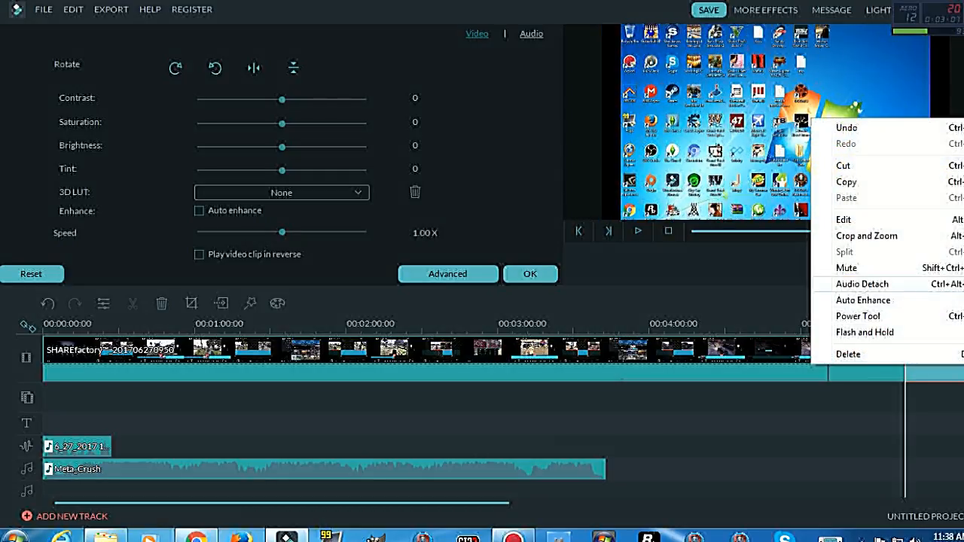
mouse_move(866, 235)
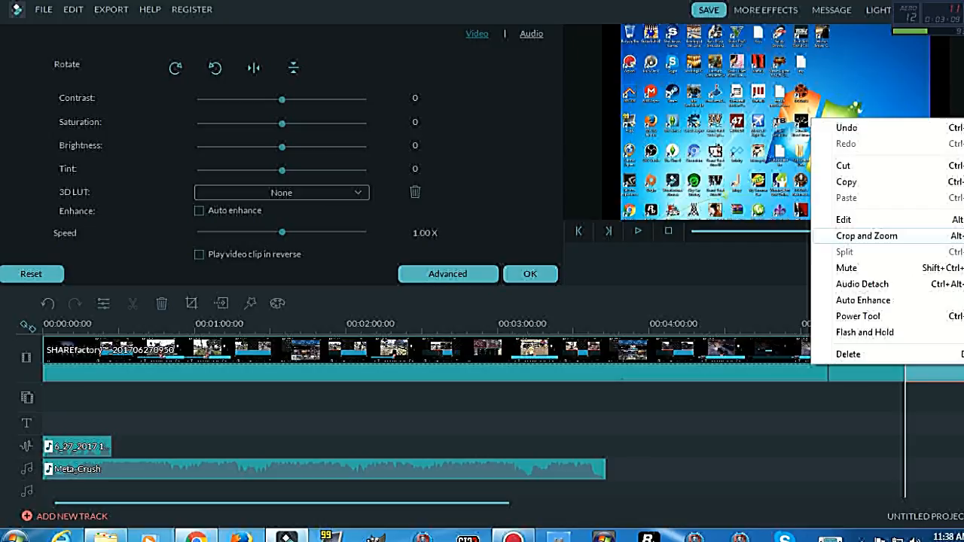
click(868, 235)
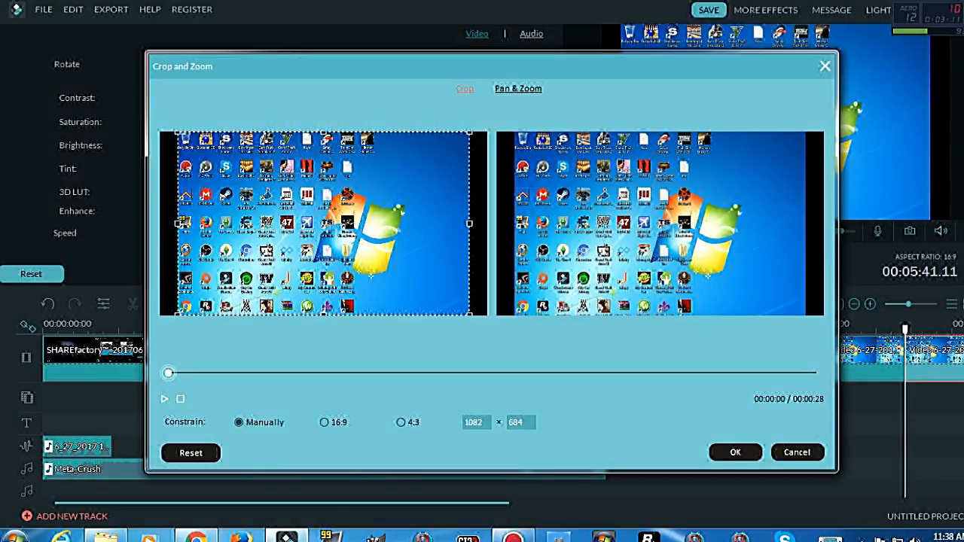
Step: Crop the desktop clip to a 16:9 frame and detach the gameplay clip's audio onto its own track
click(326, 422)
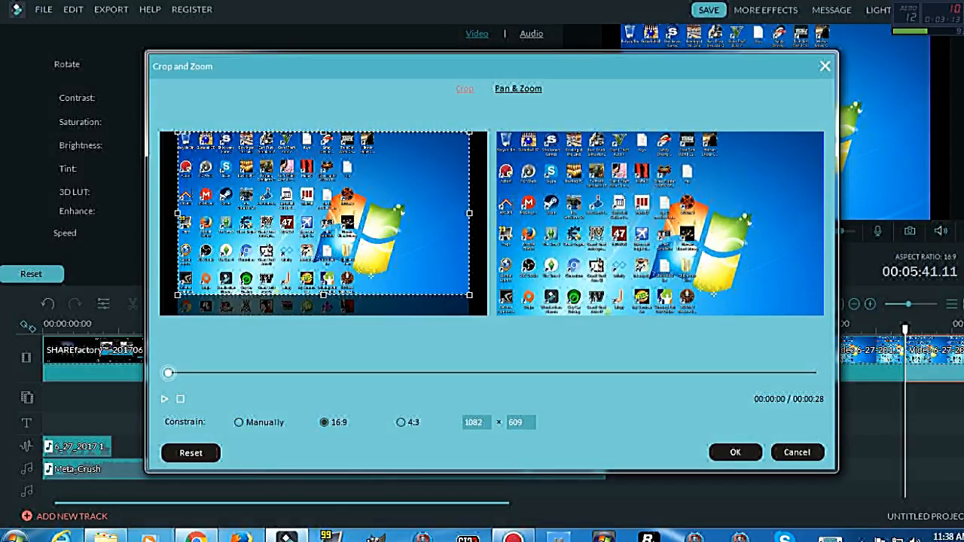
click(797, 452)
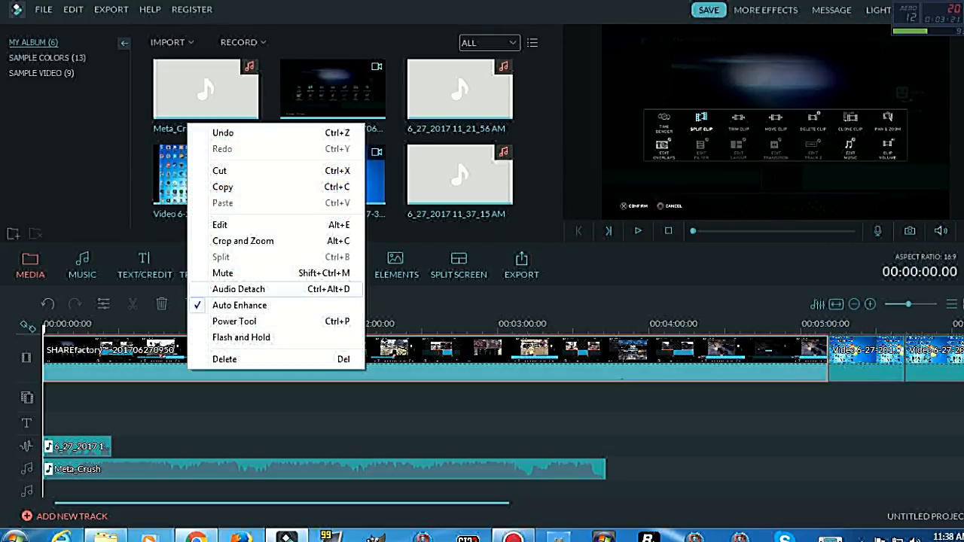
click(238, 289)
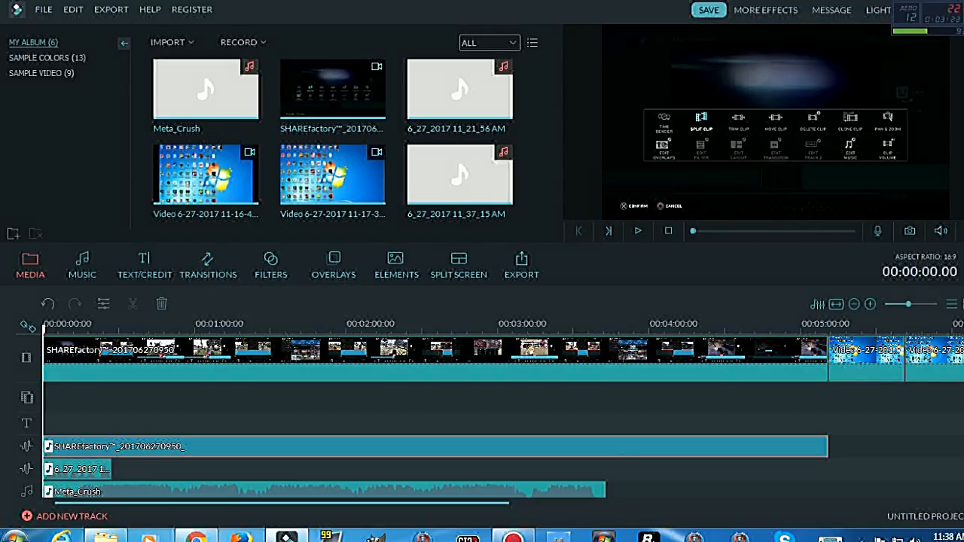